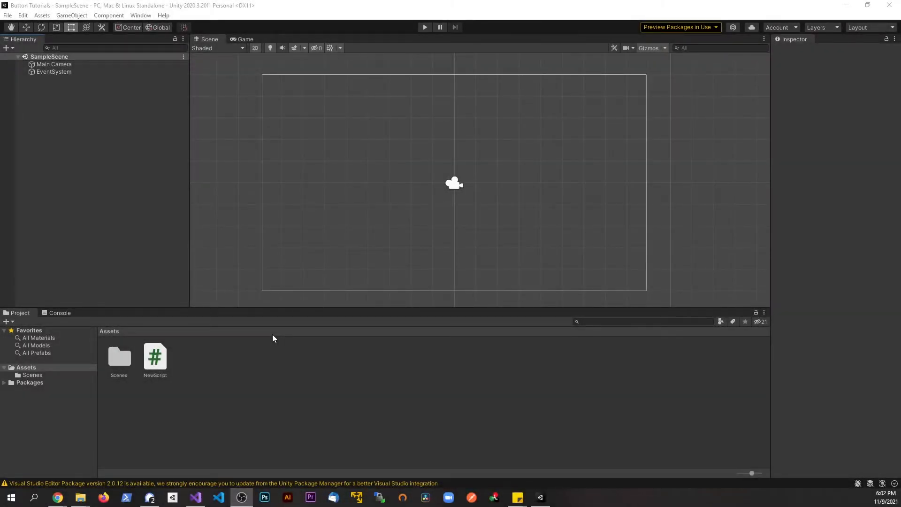
mouse_move(234, 262)
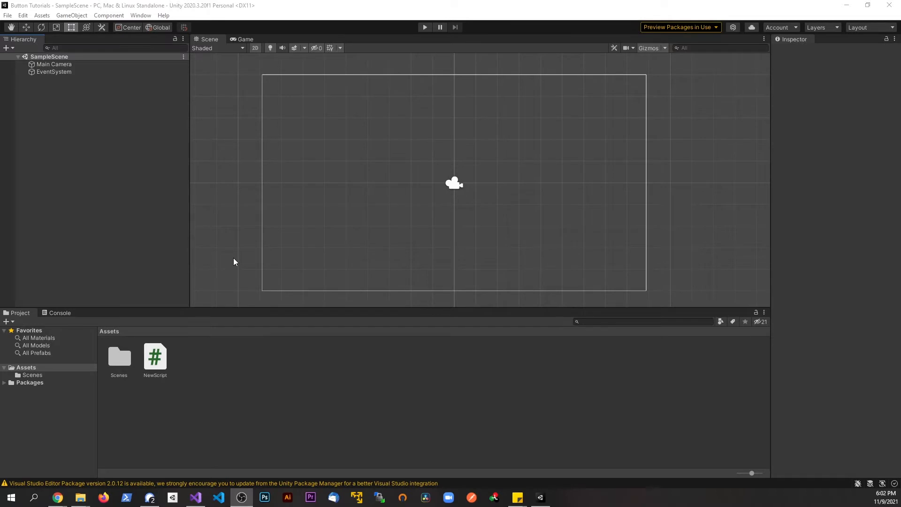
mouse_move(227, 256)
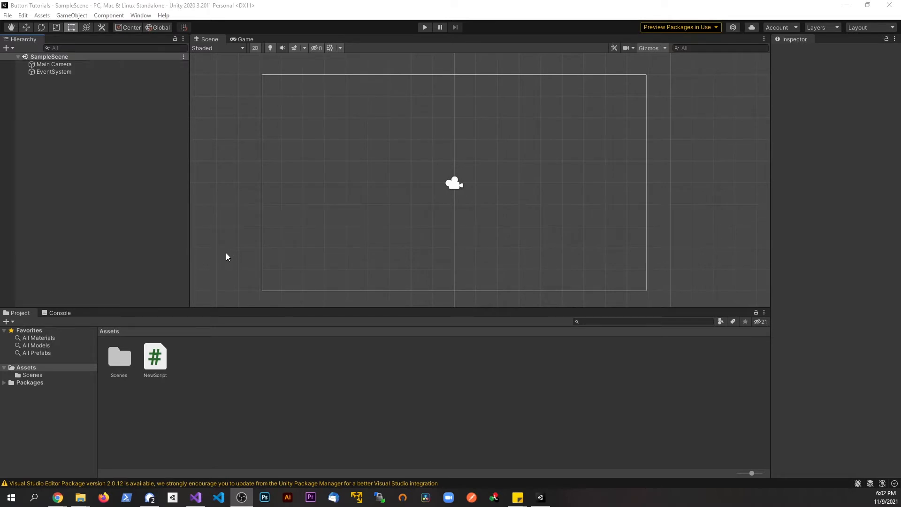
mouse_move(212, 258)
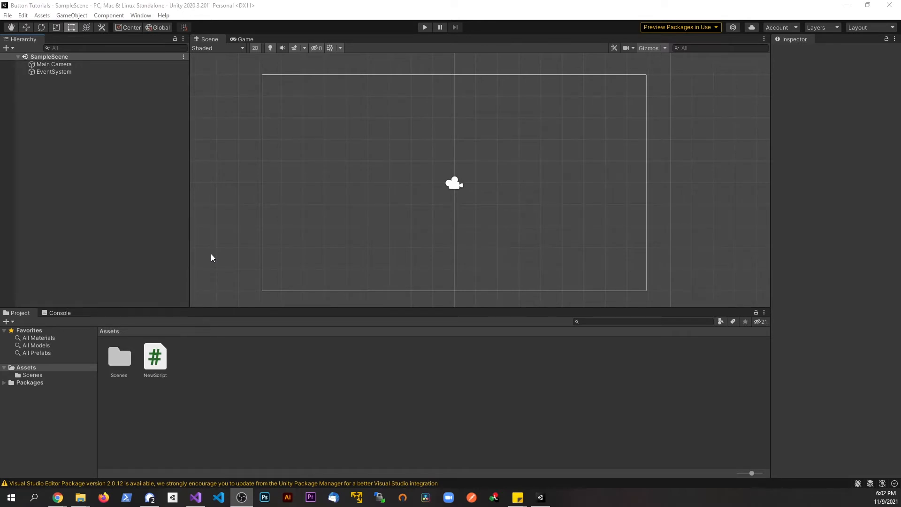
mouse_move(32, 115)
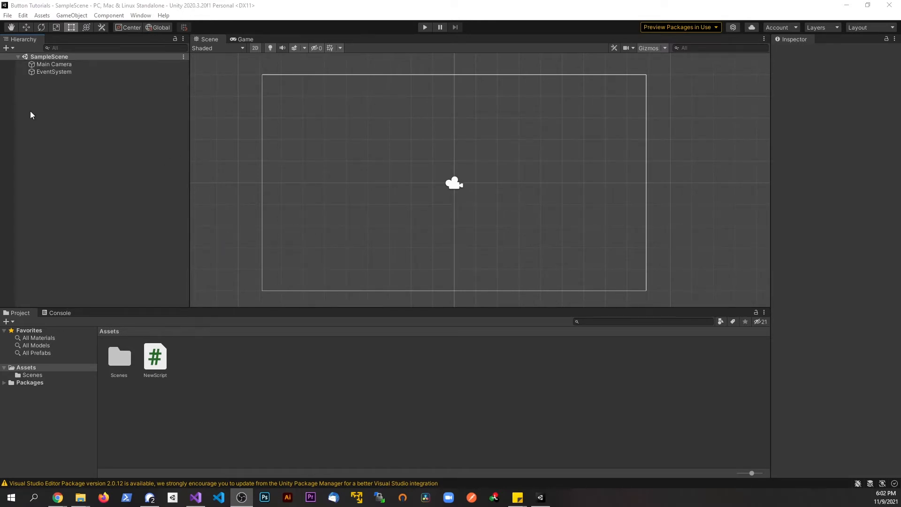
- Open the NewScript asset from Main Camera in Visual Studio and return to Main Camera
left_click(55, 64)
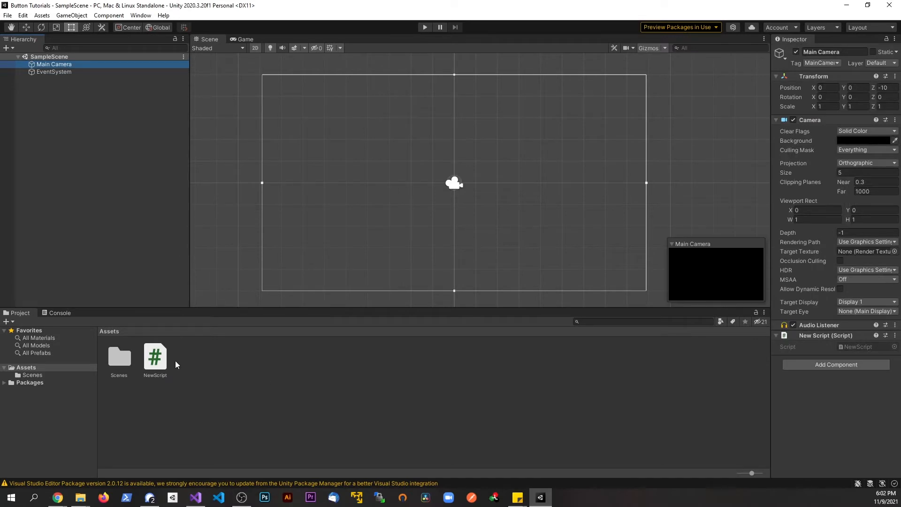
left_click(155, 356)
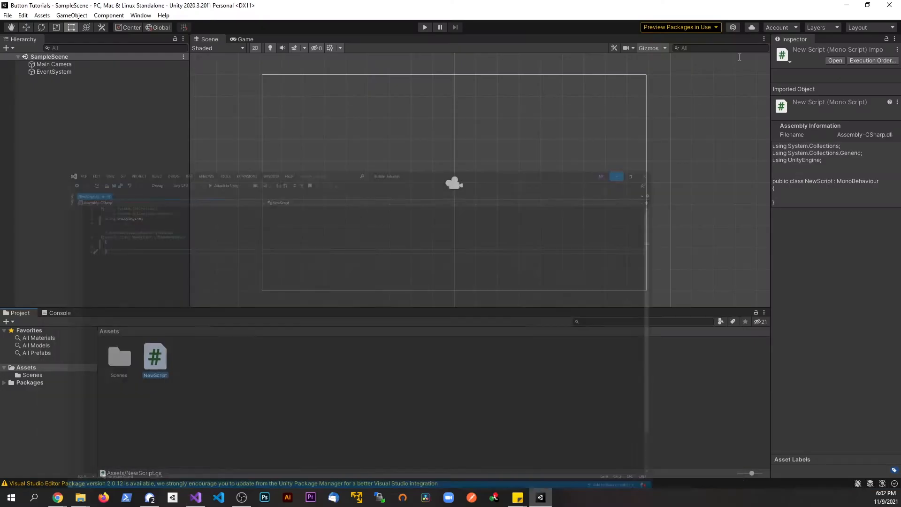
left_click(54, 64)
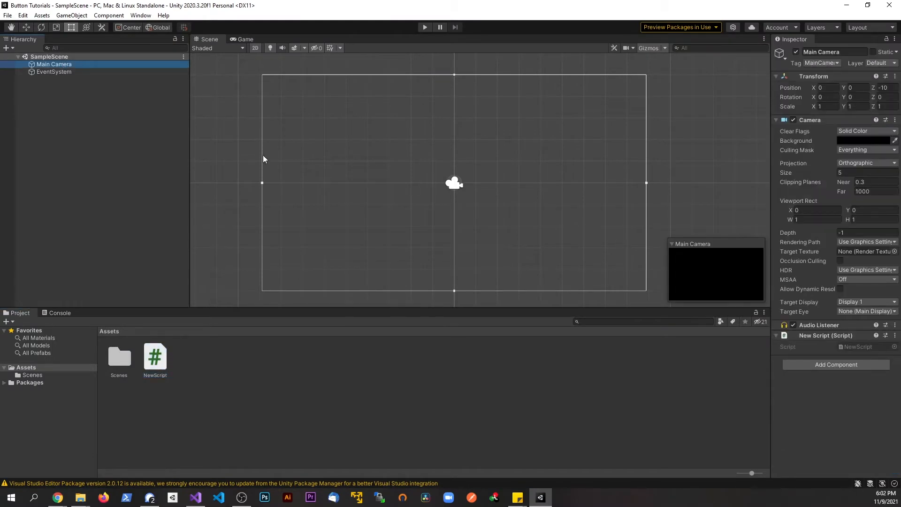
mouse_move(283, 314)
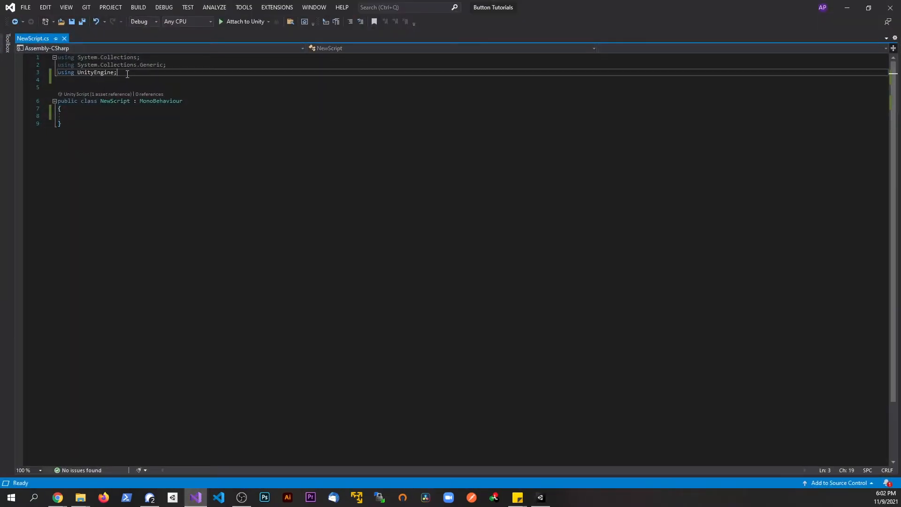
- Add 'using UnityEngine.Networking;', a private void Start() and IEnumerator GetInfo() to NewScript
key("Return")
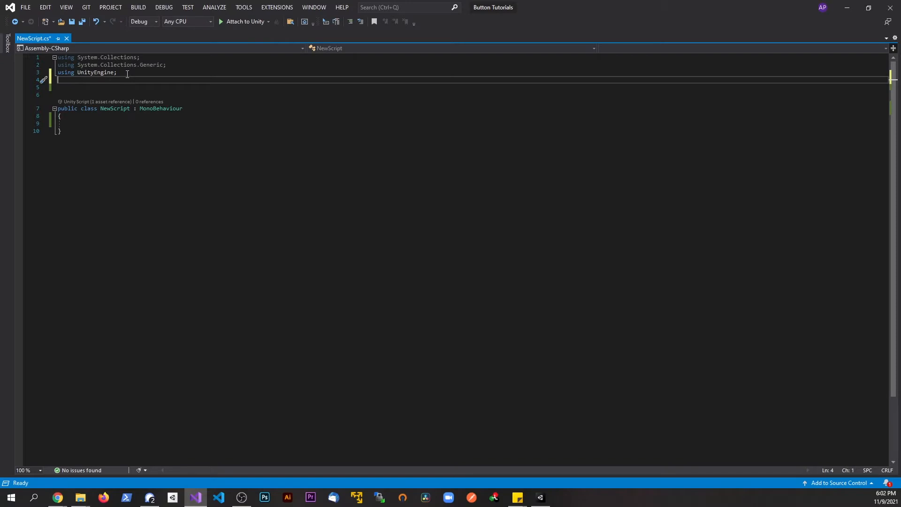
type("using UnityEngine.Networking;")
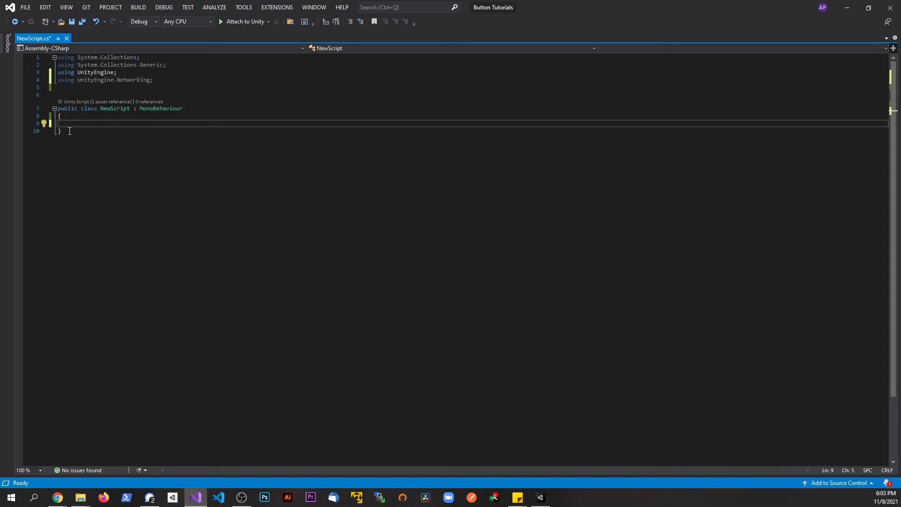
type("star")
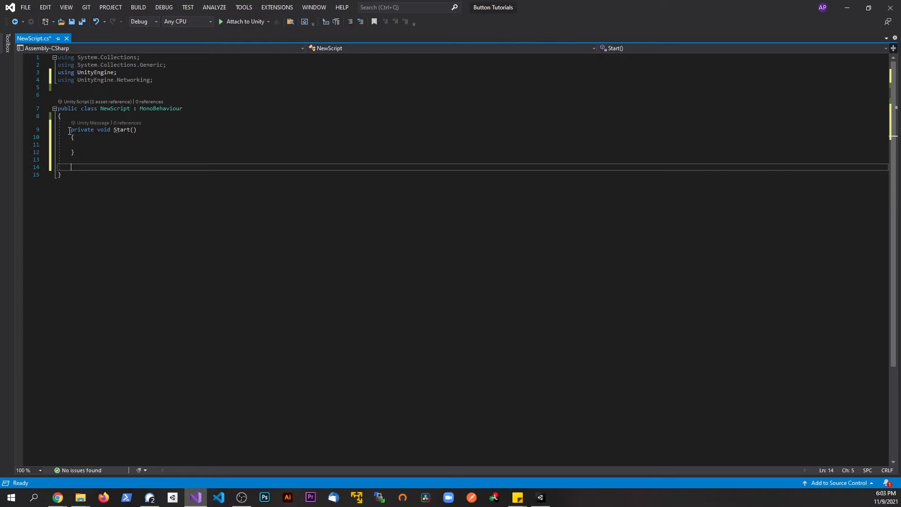
type("IEnumerator")
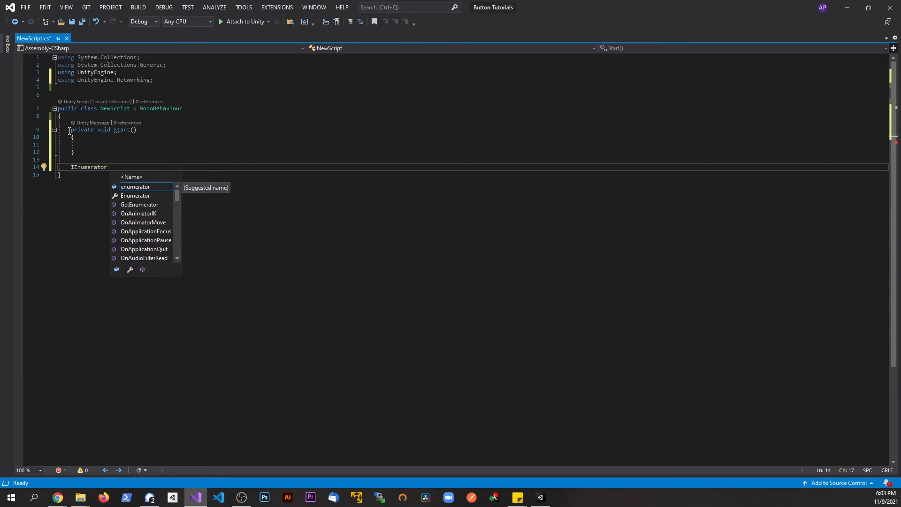
type("GetInfo(")
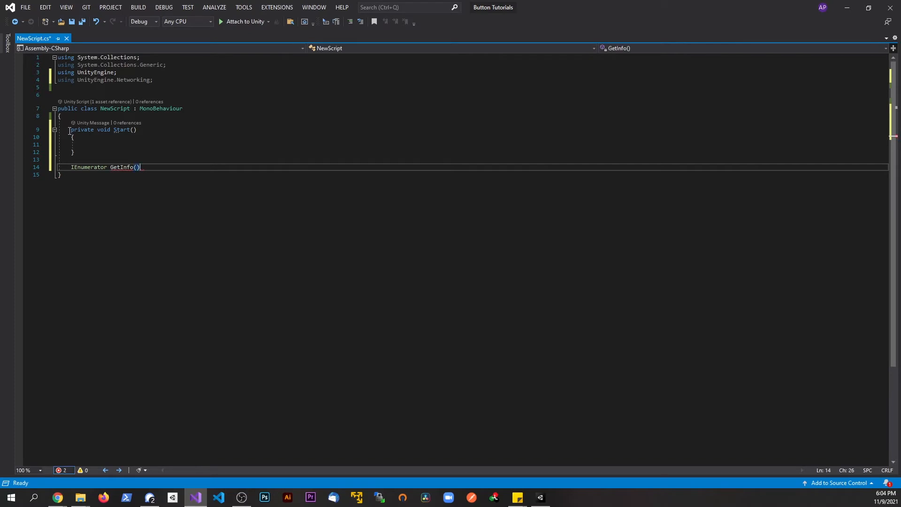
key("Return")
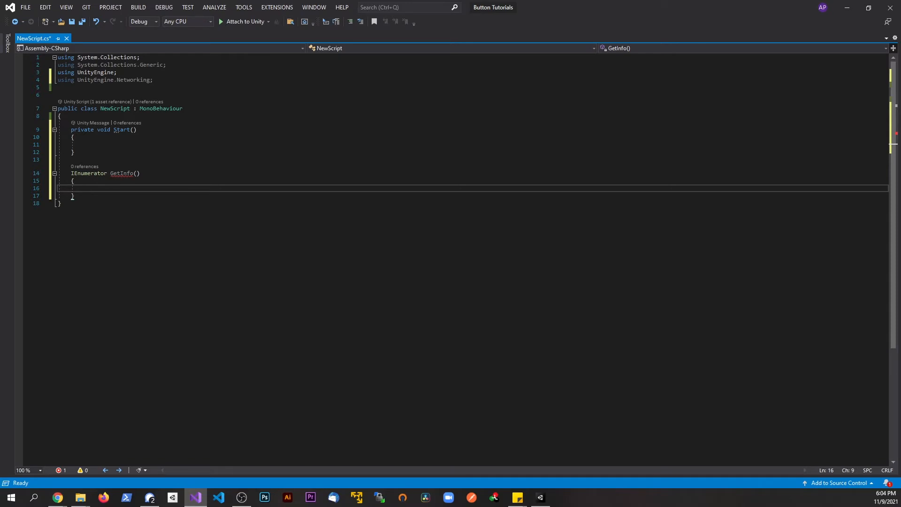
type("var")
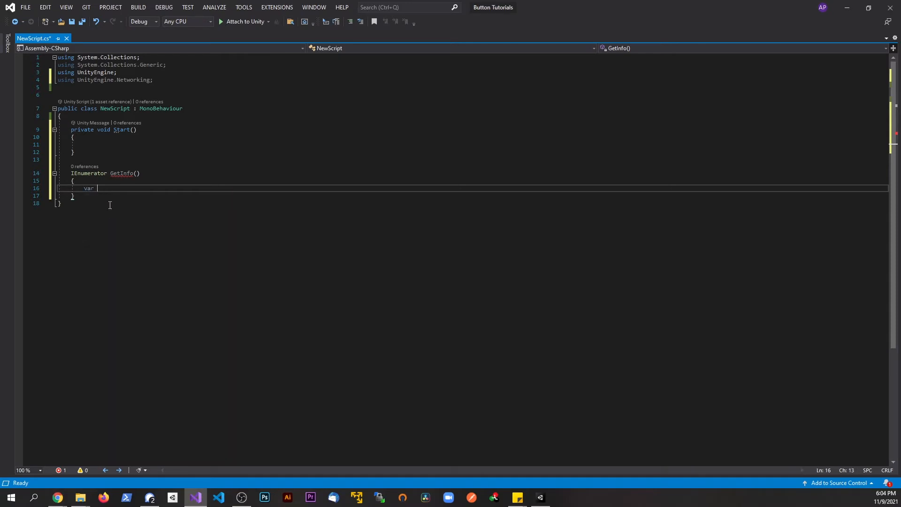
type("request =")
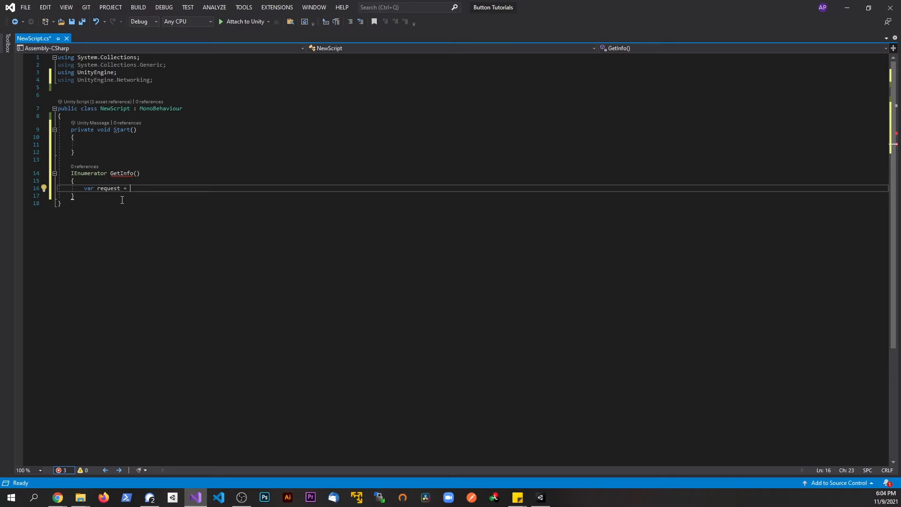
type("UnityWebRequest")
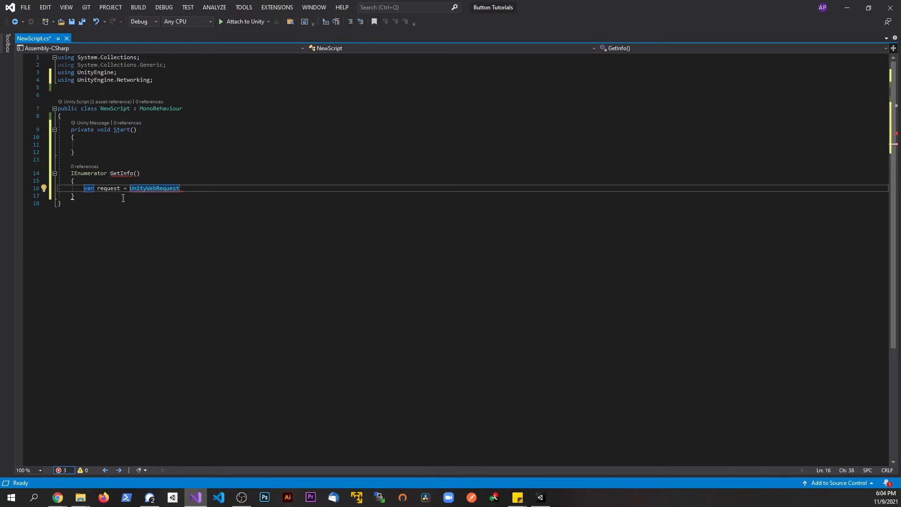
type(".Get")
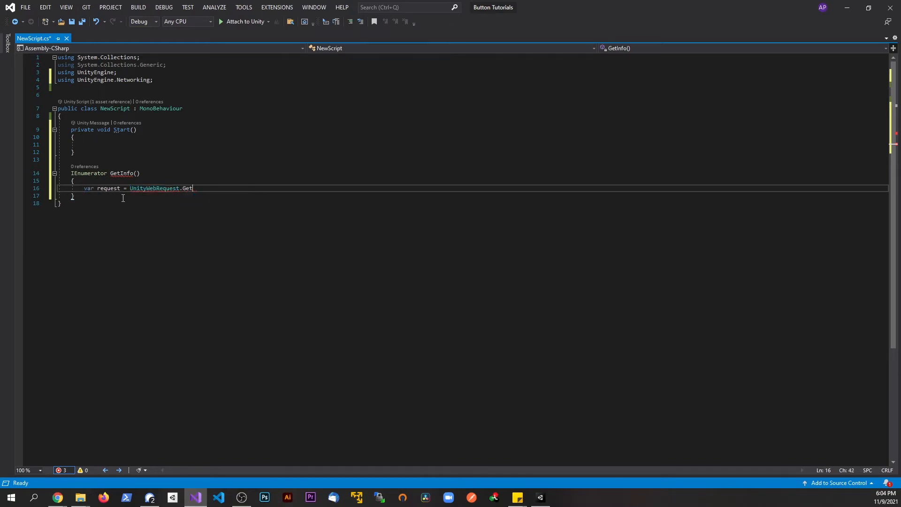
type("(\"\")")
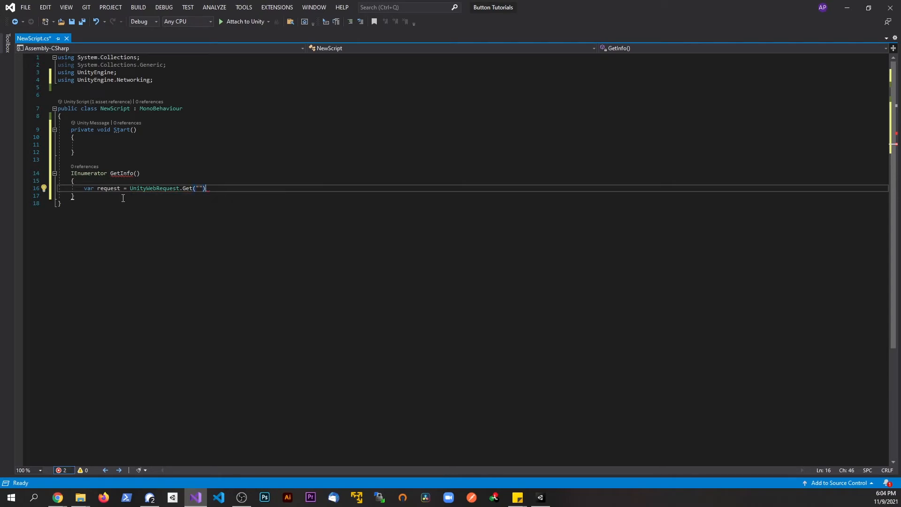
type(";")
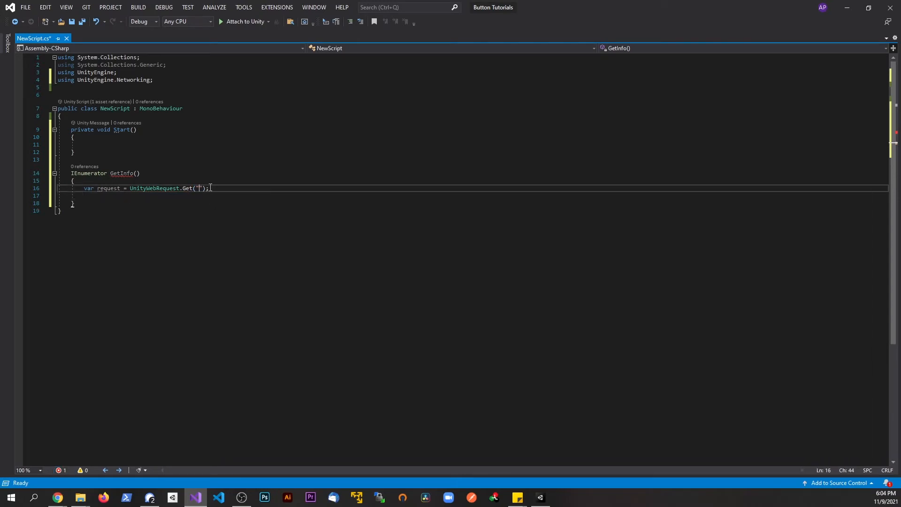
type("https:")
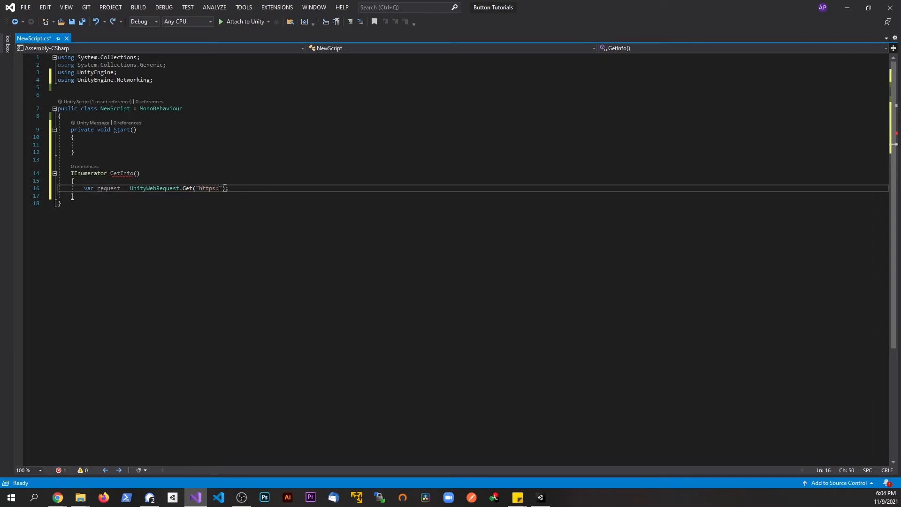
type("/google")
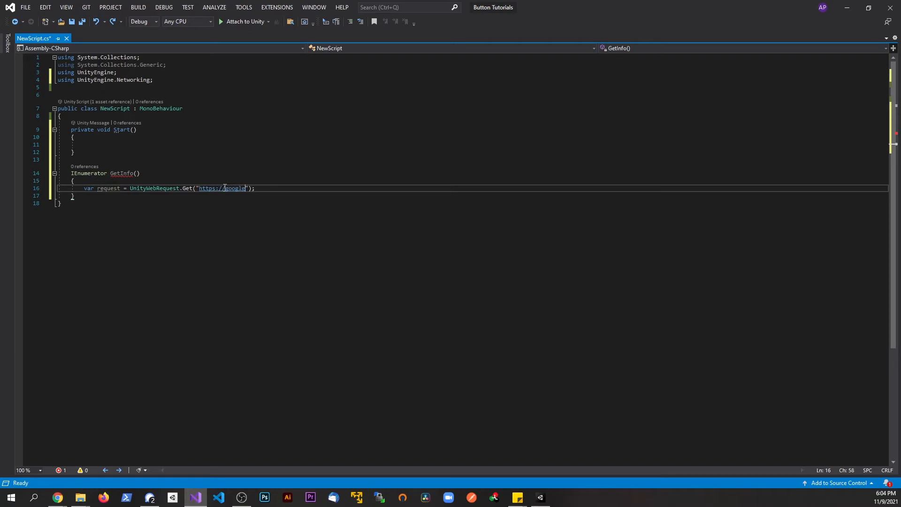
type(".com")
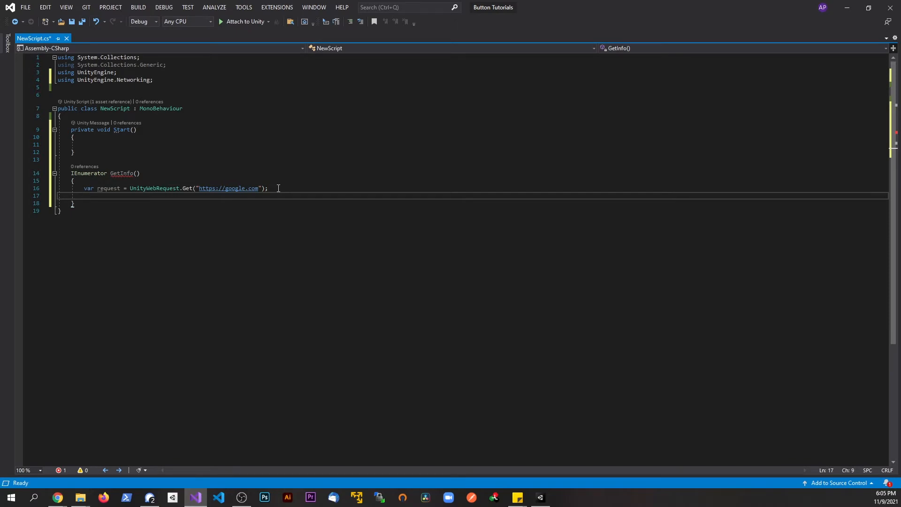
- Add yield return request.SendWebRequest() and Debug.Log(request.downloadHandler.text) to GetInfo
type("yield return")
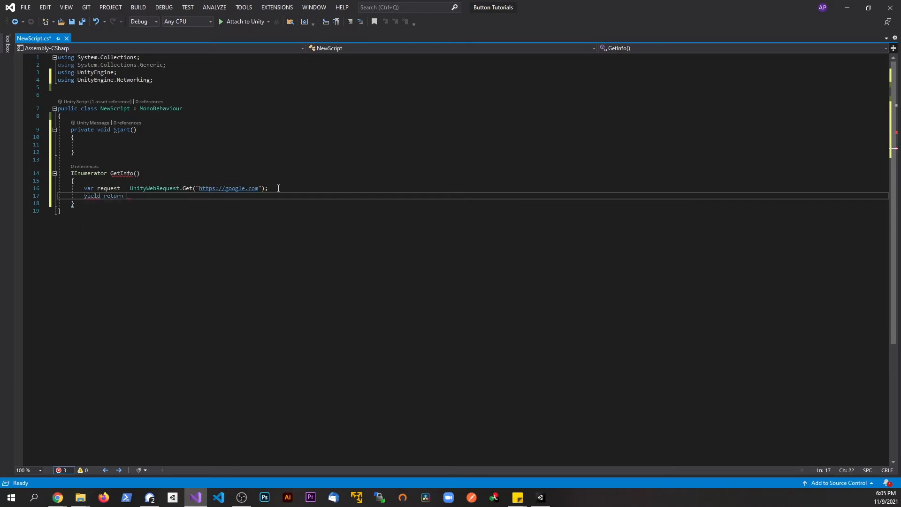
type("request.SendWebRequest();")
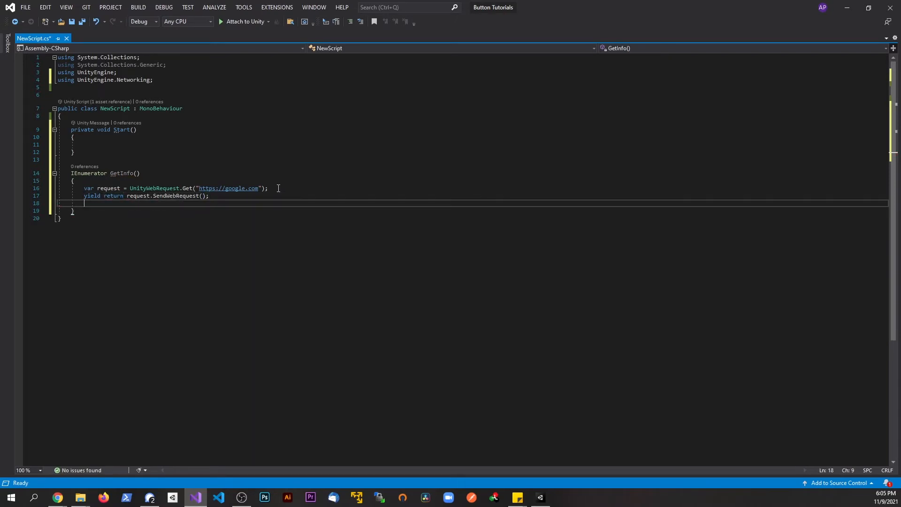
mouse_move(229, 187)
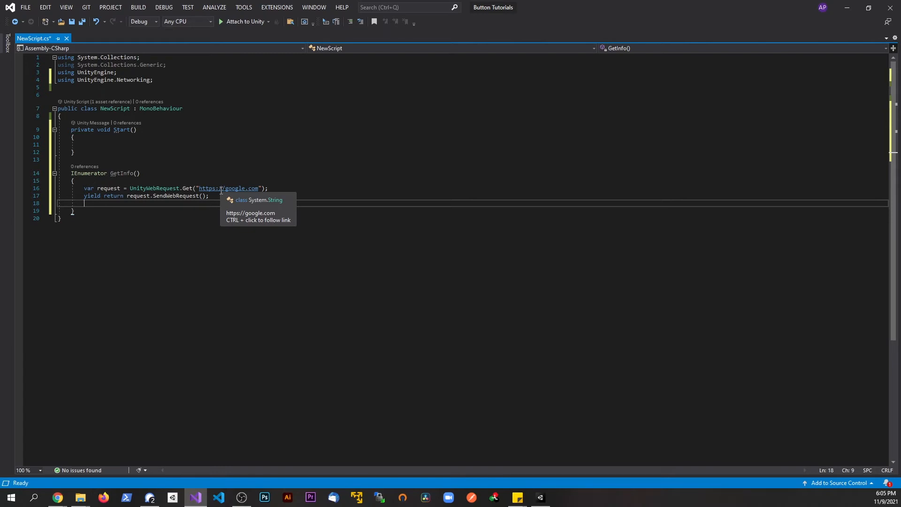
type("Debug.Log(")
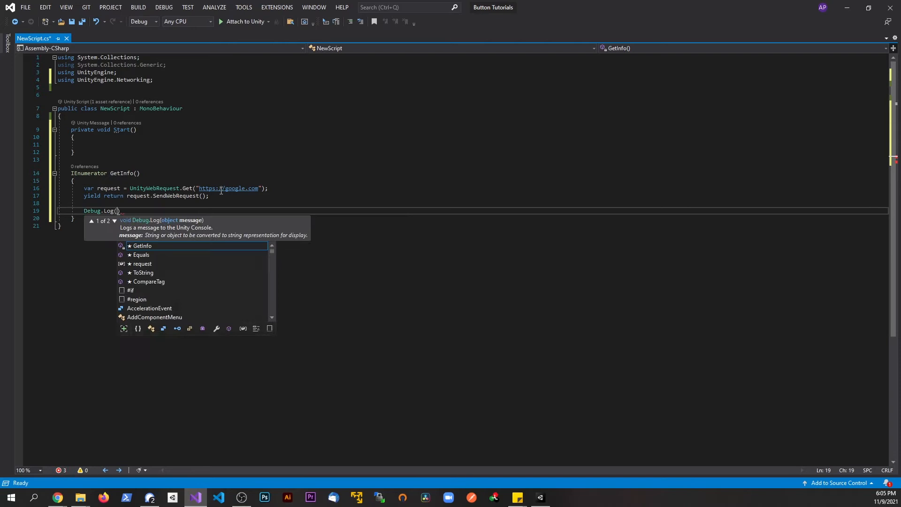
type("request.downloadHandler.text")
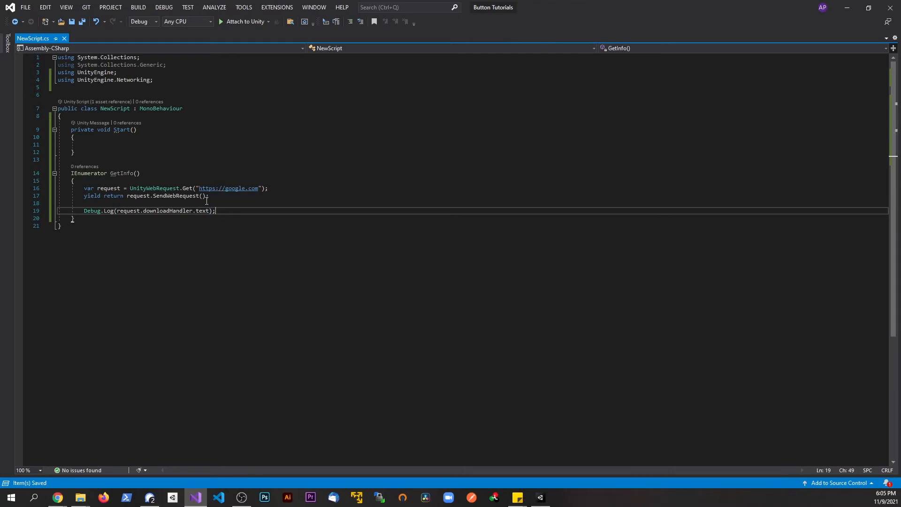
mouse_move(145, 180)
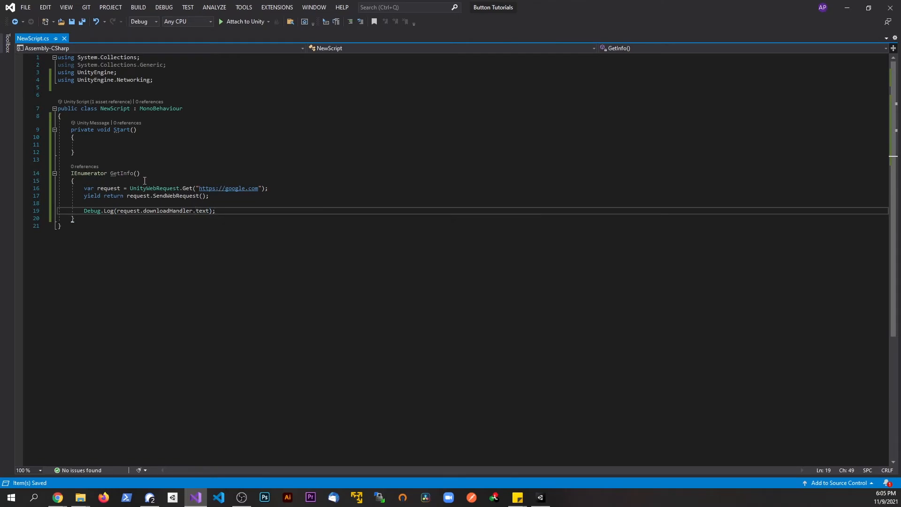
mouse_move(104, 156)
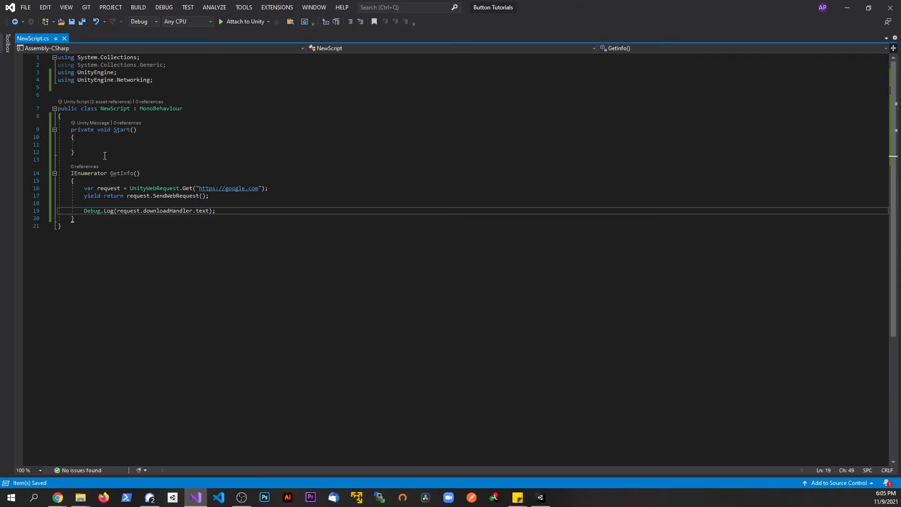
- Write StartCoroutine(GetInfo()); and Debug.Log("Hello"); inside Start
type("StartCoroutine(GetInfo(")
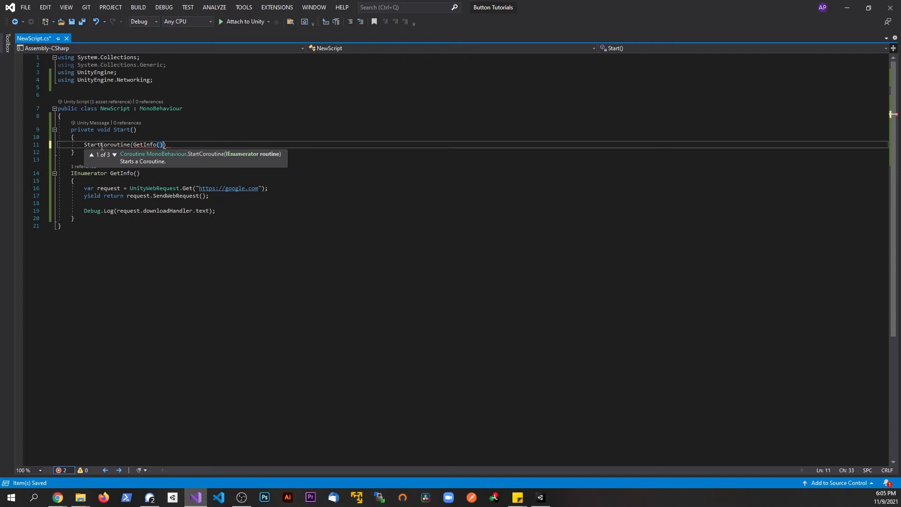
type(";")
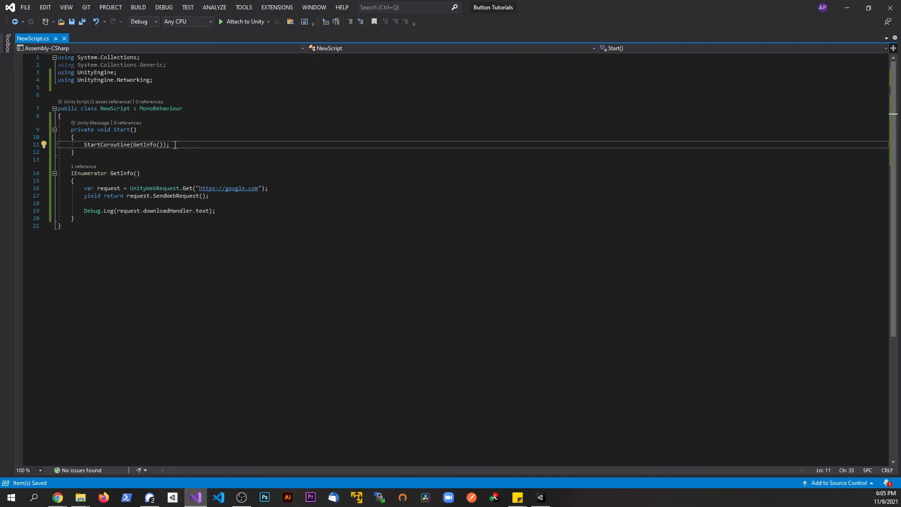
type("Debug.Log(\"Hello\");")
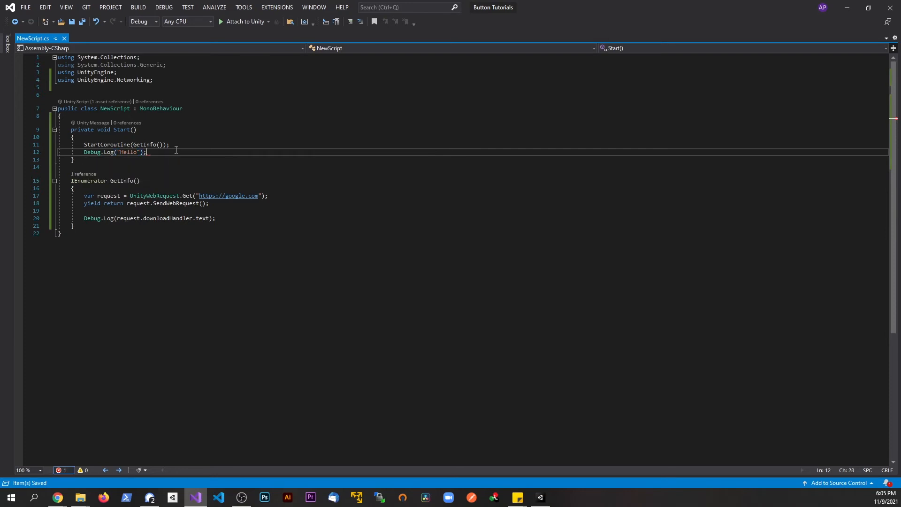
mouse_move(108, 207)
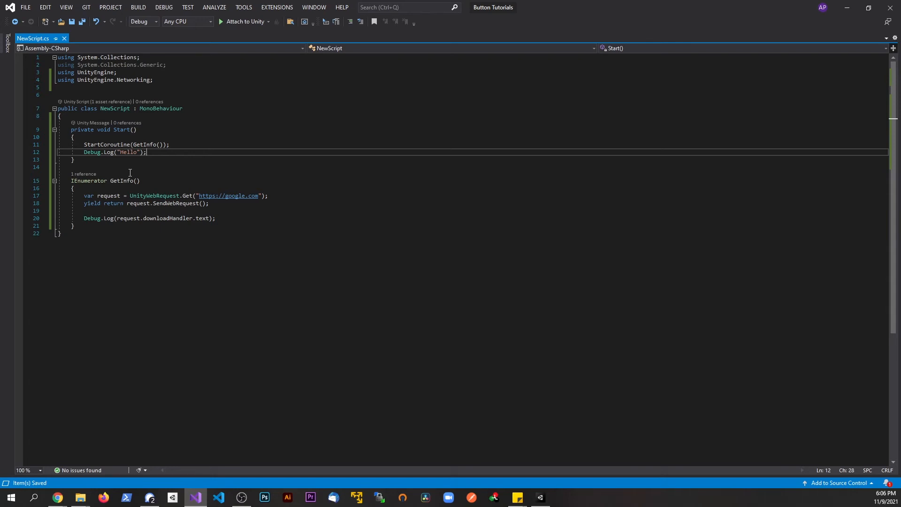
mouse_move(110, 175)
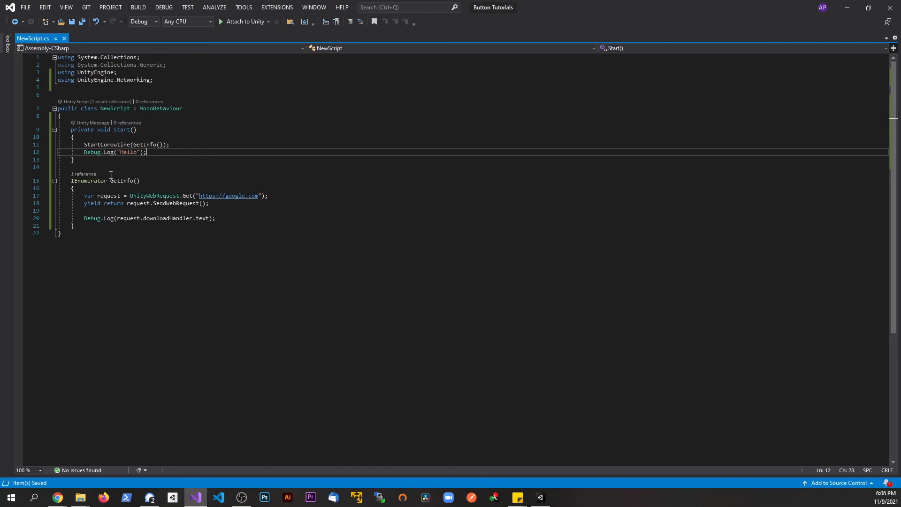
mouse_move(163, 158)
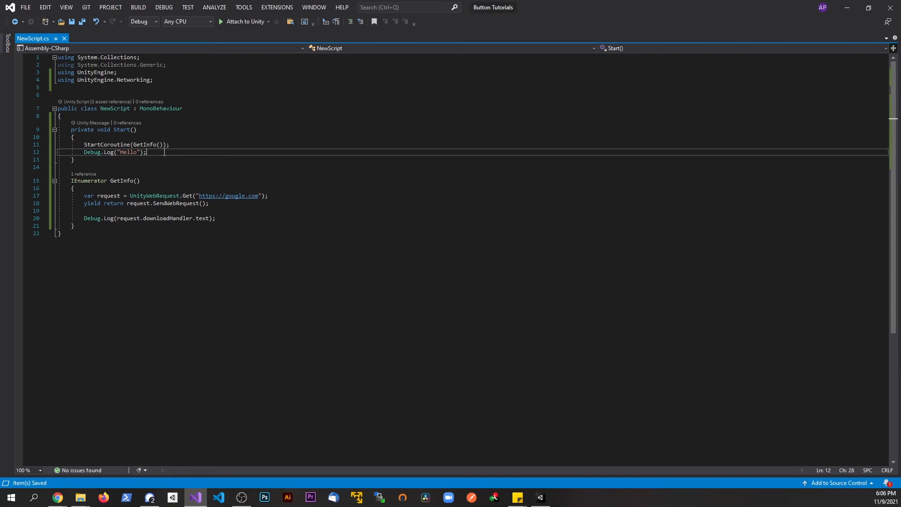
mouse_move(127, 152)
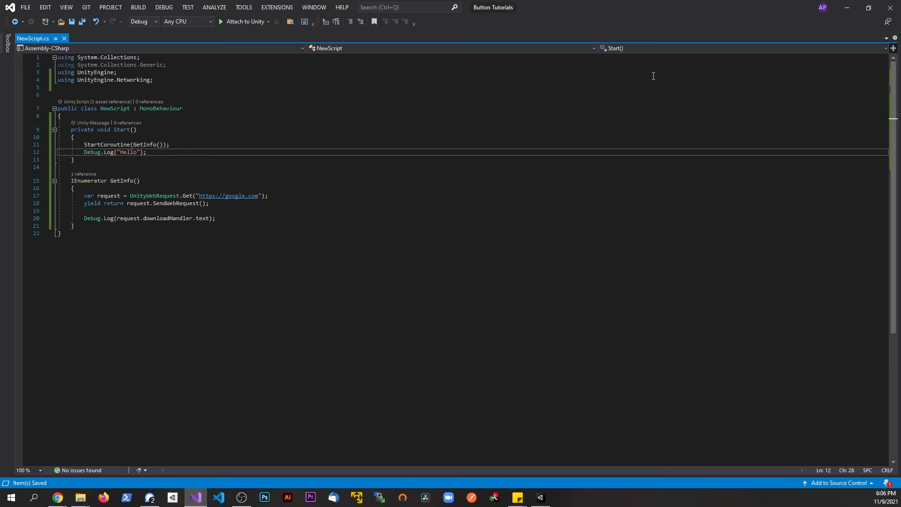
- Play the scene in Unity and scroll the Console through the logged Google HTML
left_click(194, 497)
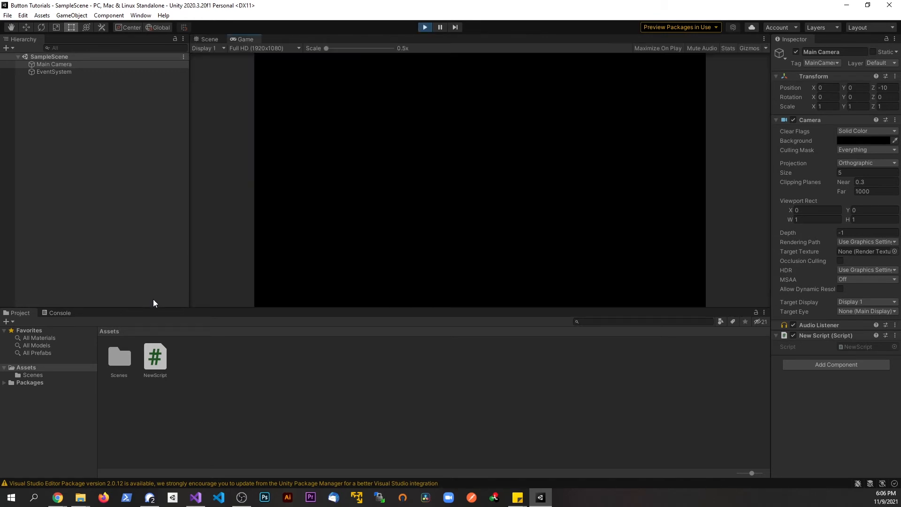
left_click(60, 312)
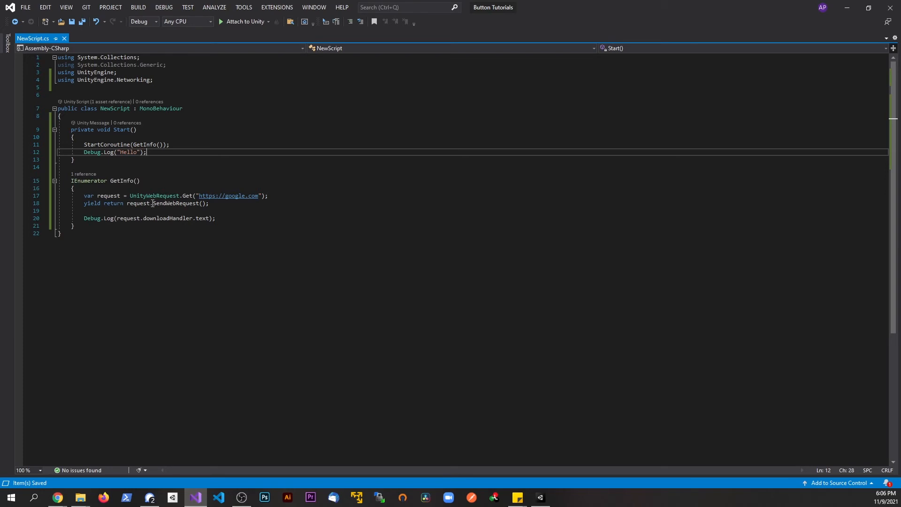
mouse_move(521, 110)
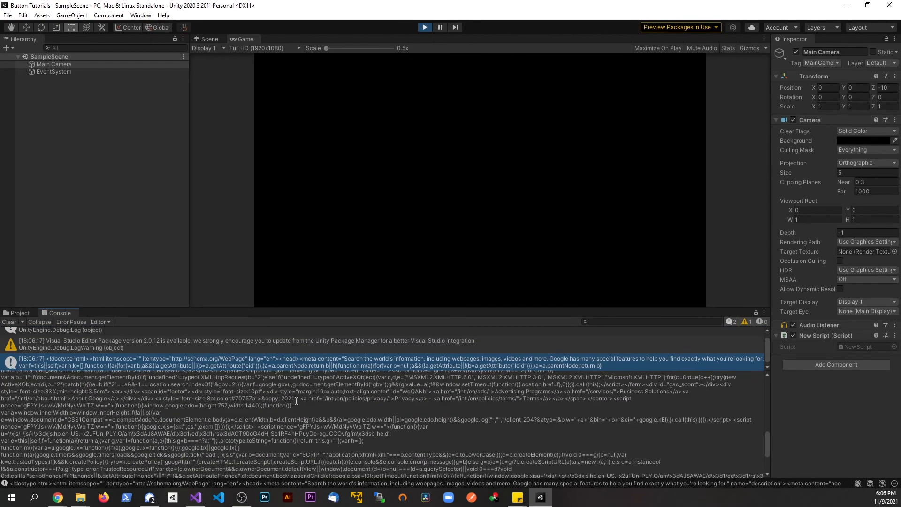
scroll("down", 3)
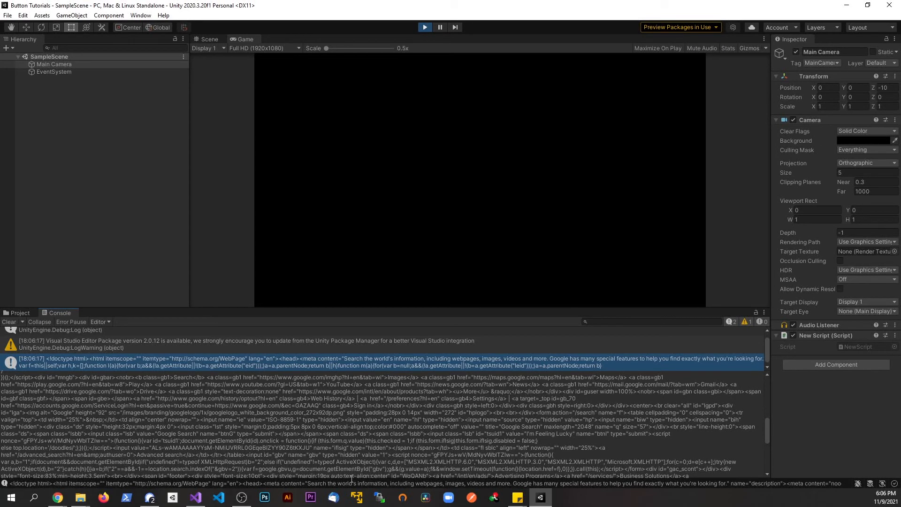
left_click(195, 498)
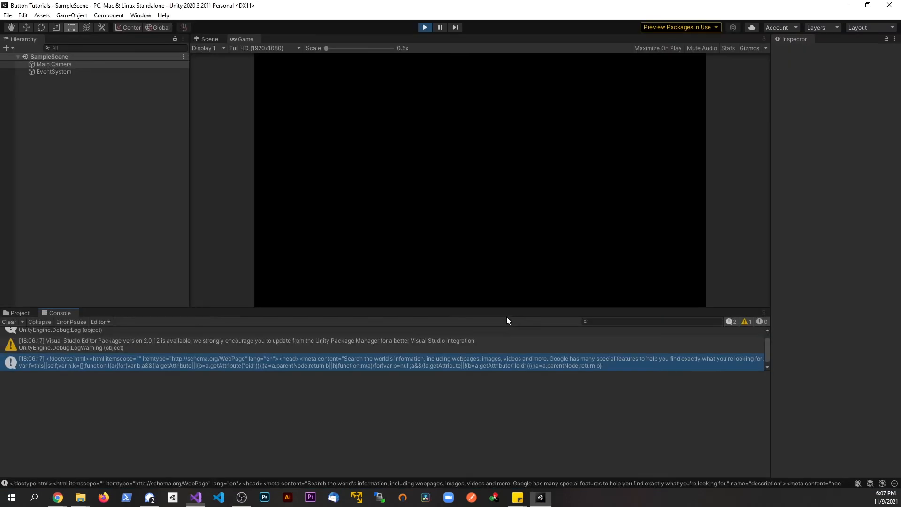
- Restart Play mode and inspect the Hello log, then the <!DOCTYPE html> Amazon captcha entry
left_click(195, 498)
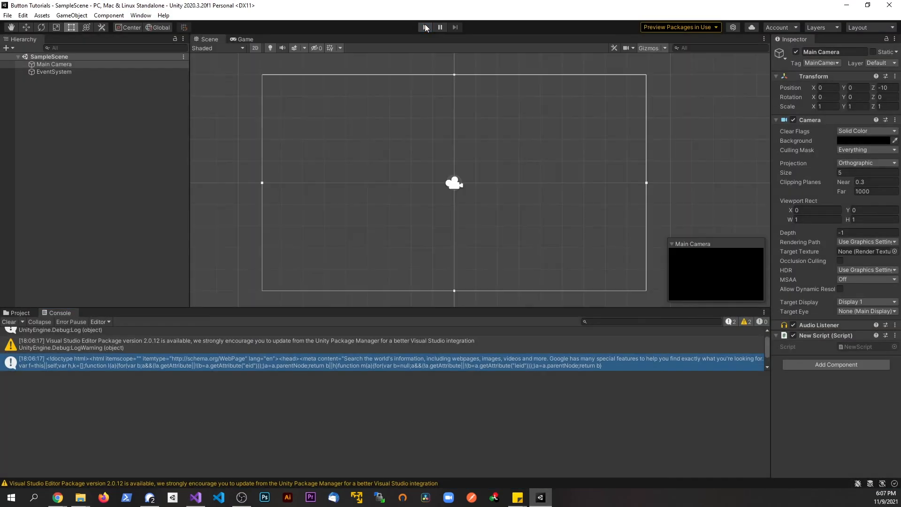
left_click(424, 27)
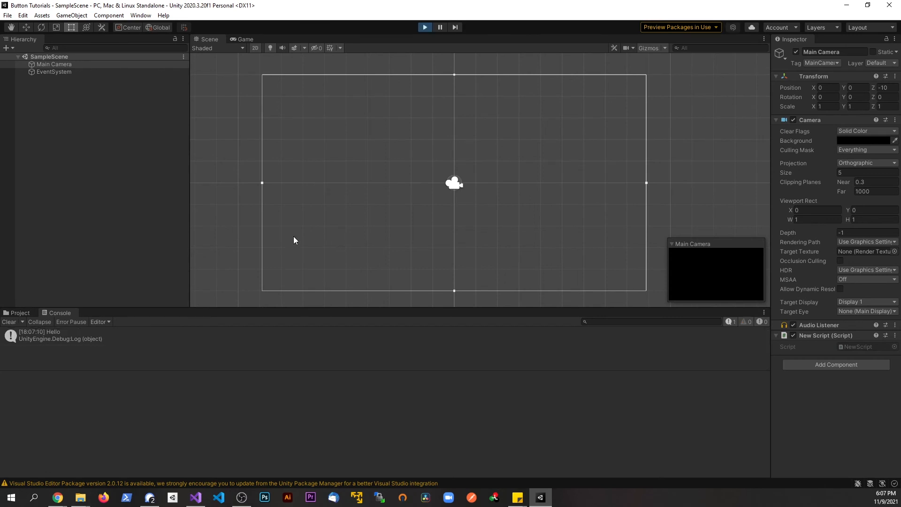
left_click(245, 40)
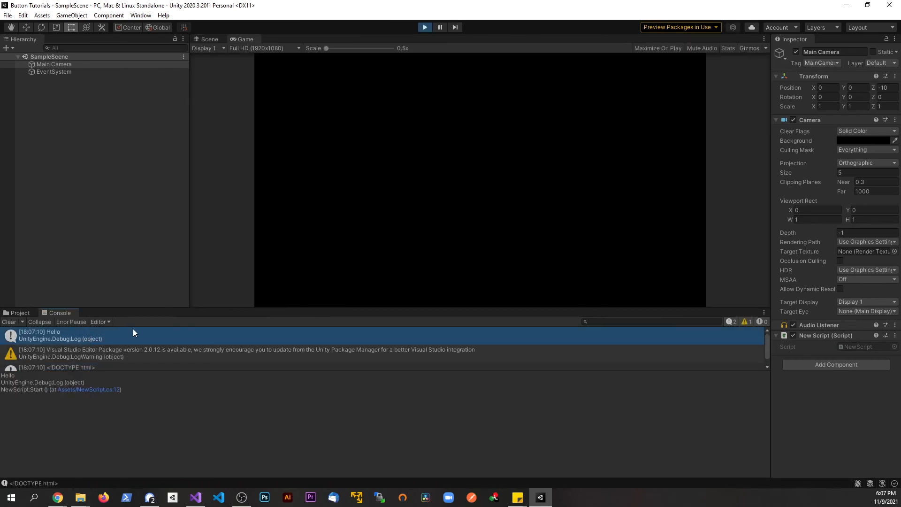
mouse_move(85, 337)
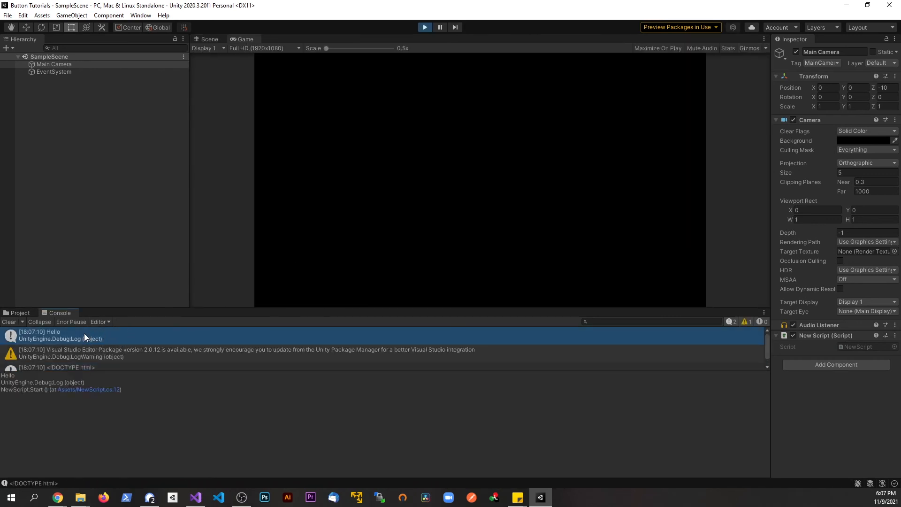
mouse_move(201, 292)
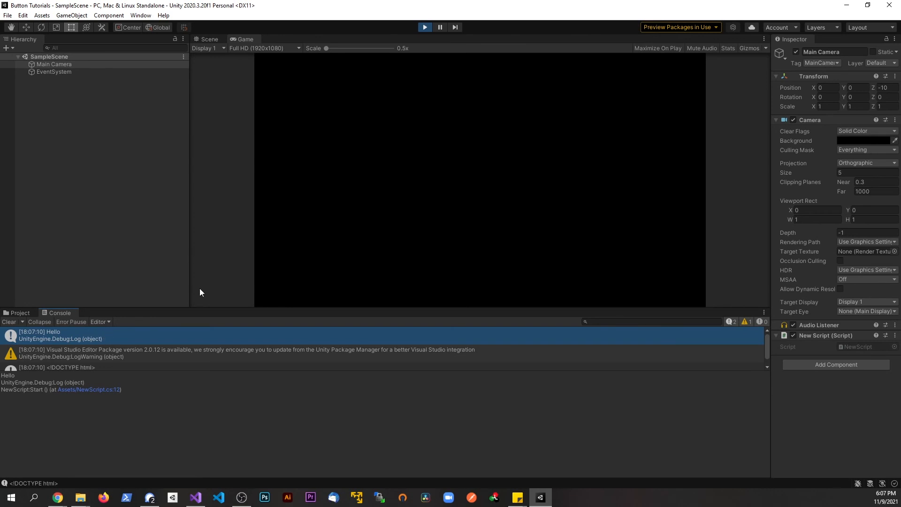
left_click(57, 361)
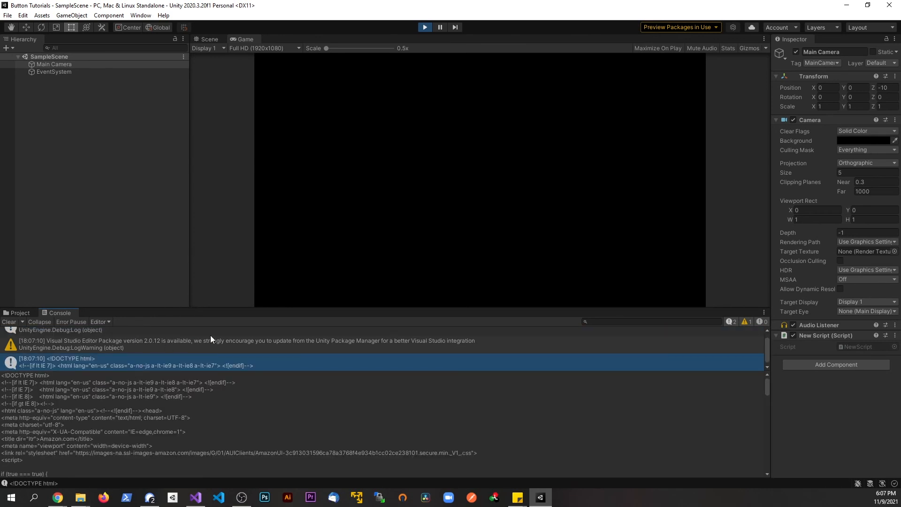
scroll("down", 3)
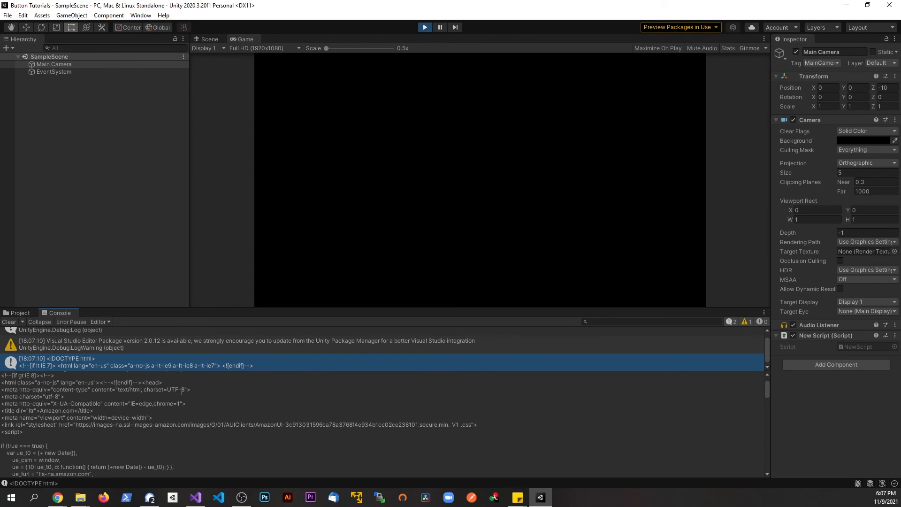
scroll("down", 3)
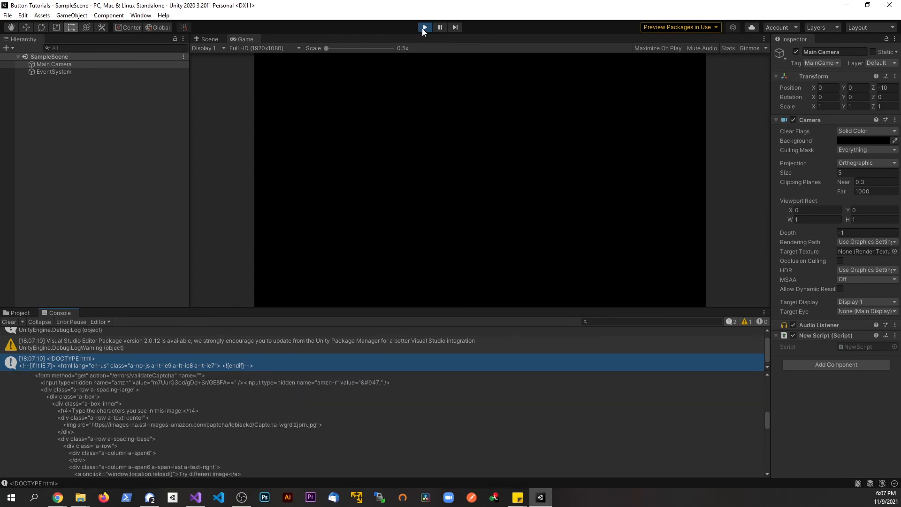
- Exit Play mode, leaving the Amazon HTML in the Console
left_click(209, 40)
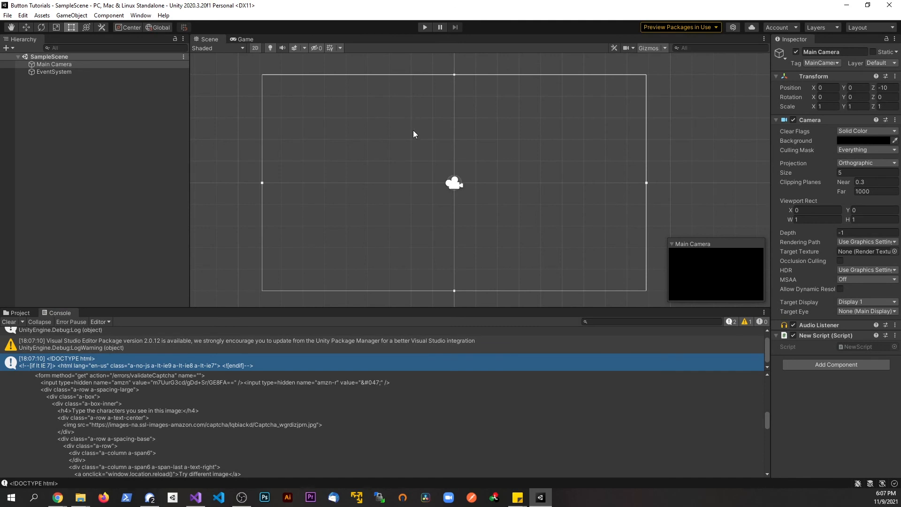
mouse_move(360, 225)
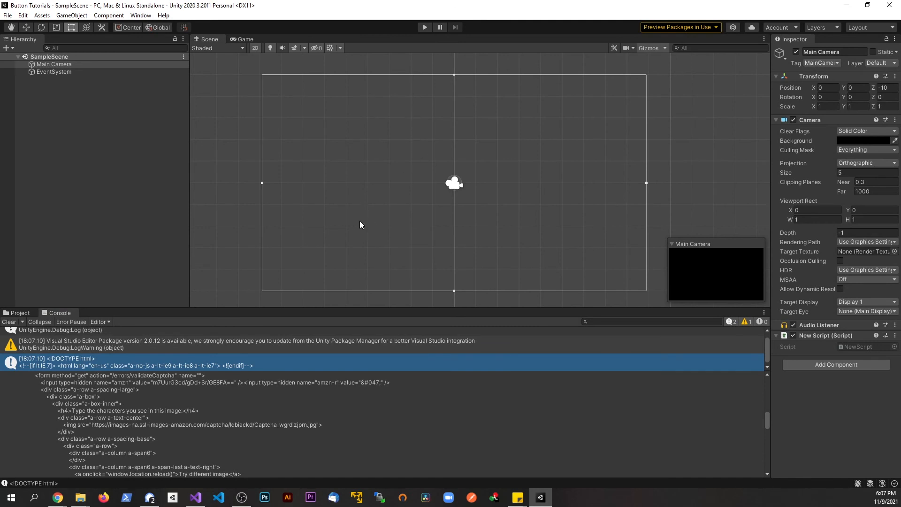
mouse_move(354, 214)
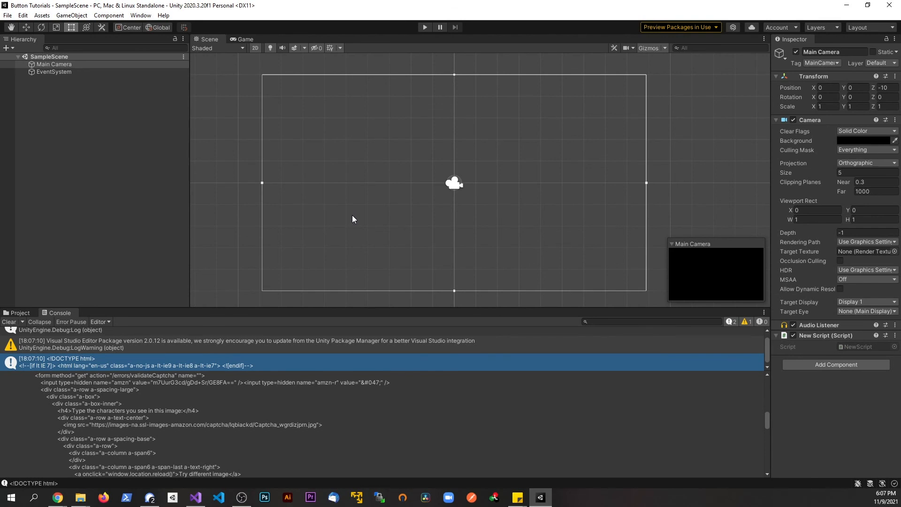
mouse_move(281, 220)
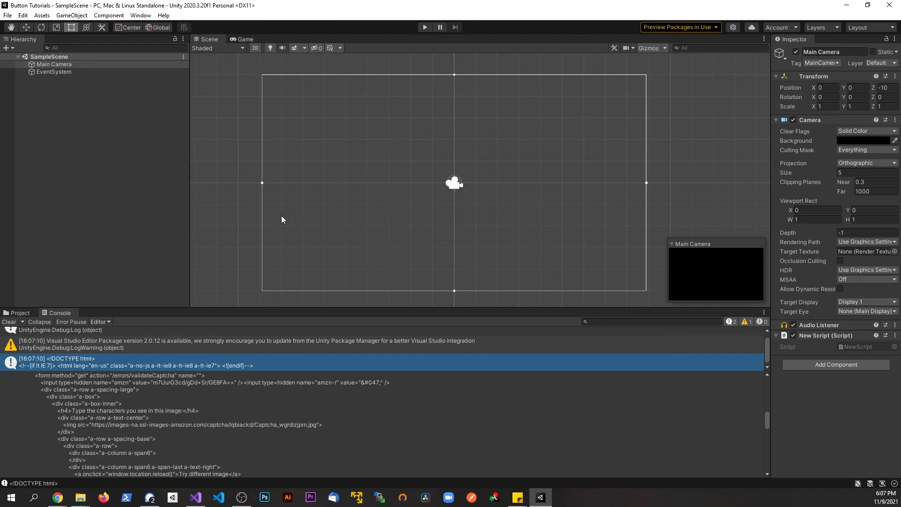